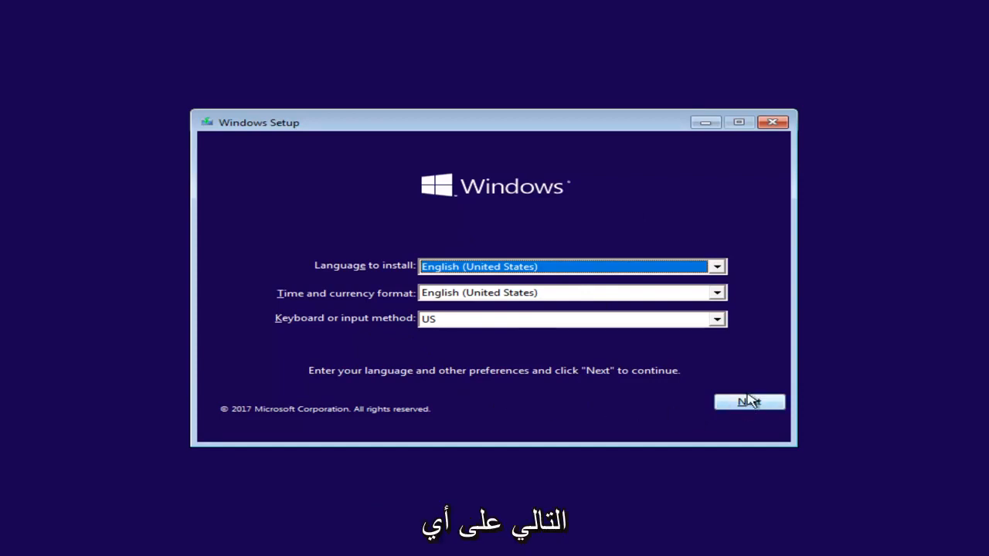
Accept the default language settings and choose 'Repair your computer' instead of installing.
click(748, 401)
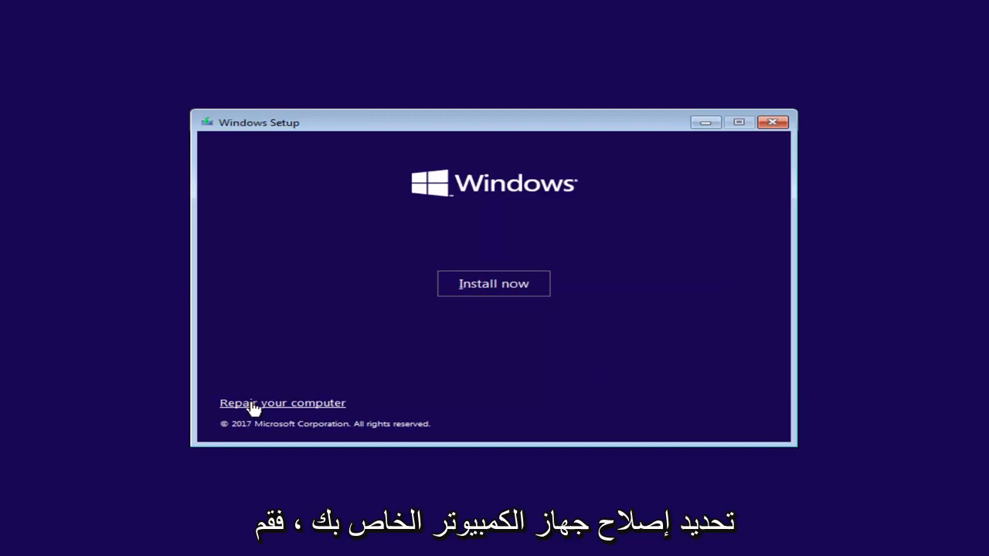
click(282, 402)
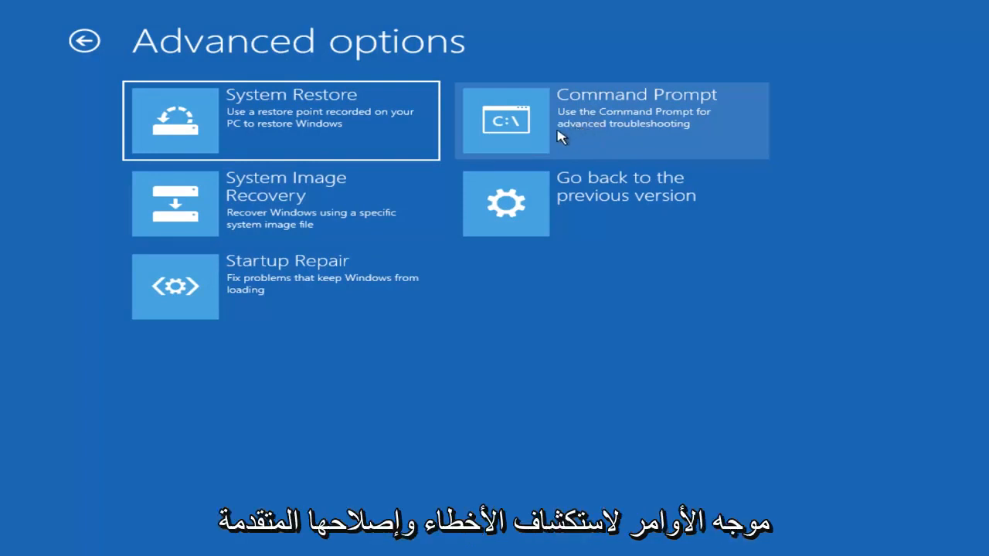
Open the recovery Command Prompt, switch to drive C: and enter the Boot folder.
click(610, 121)
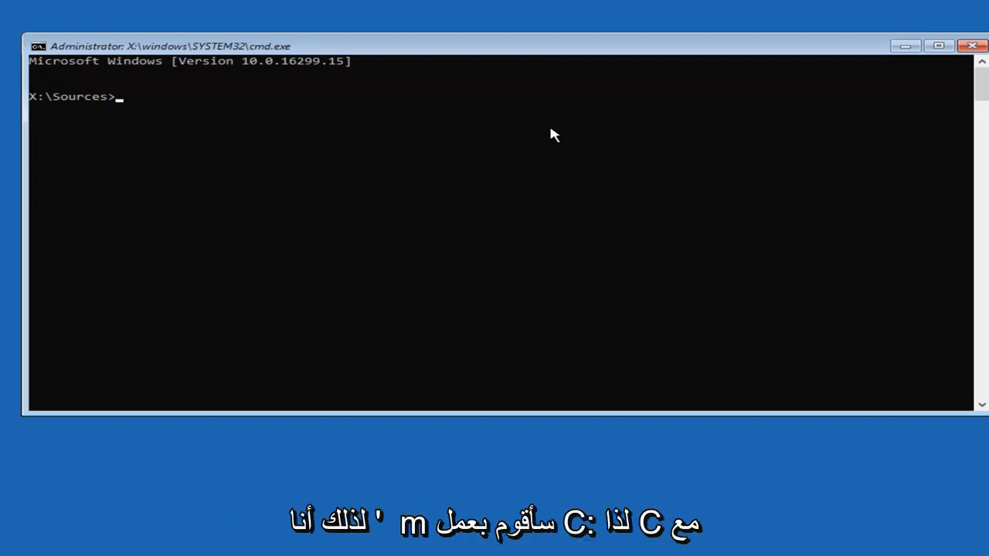
text(C)
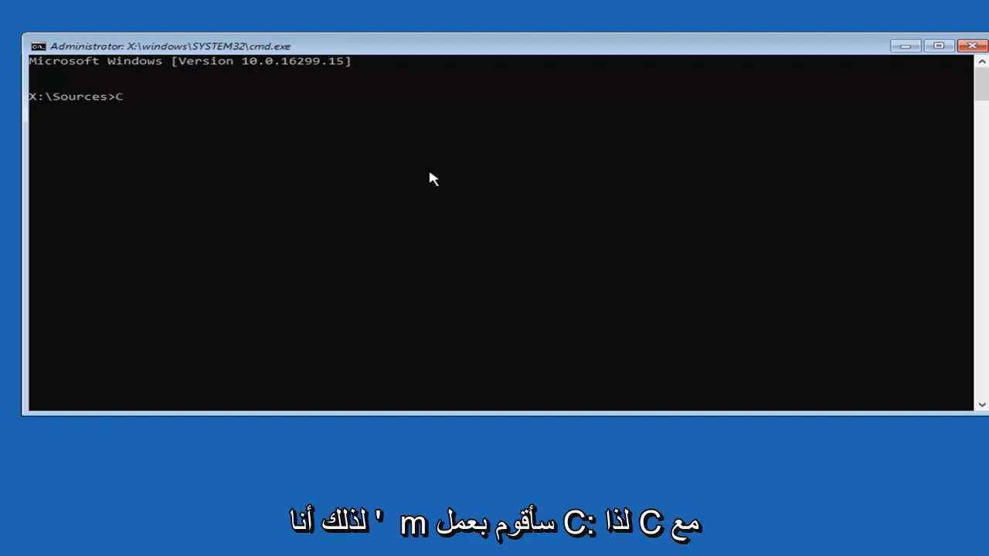
text(:)
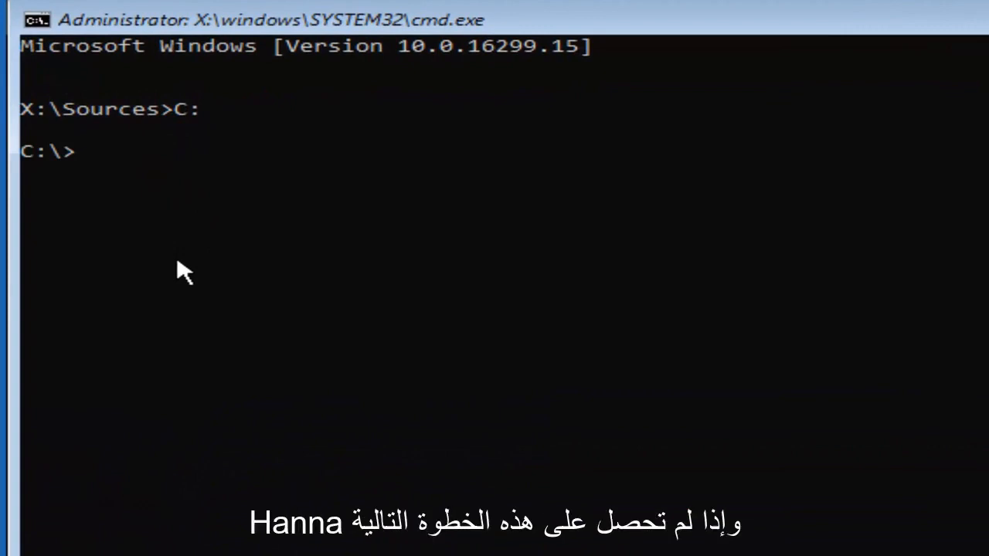
mouse_move(81, 120)
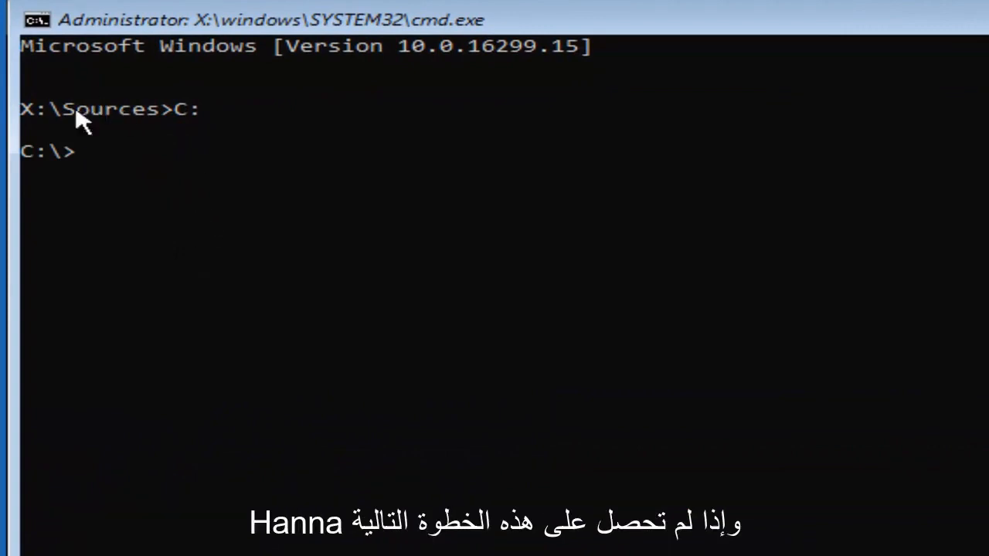
mouse_move(67, 248)
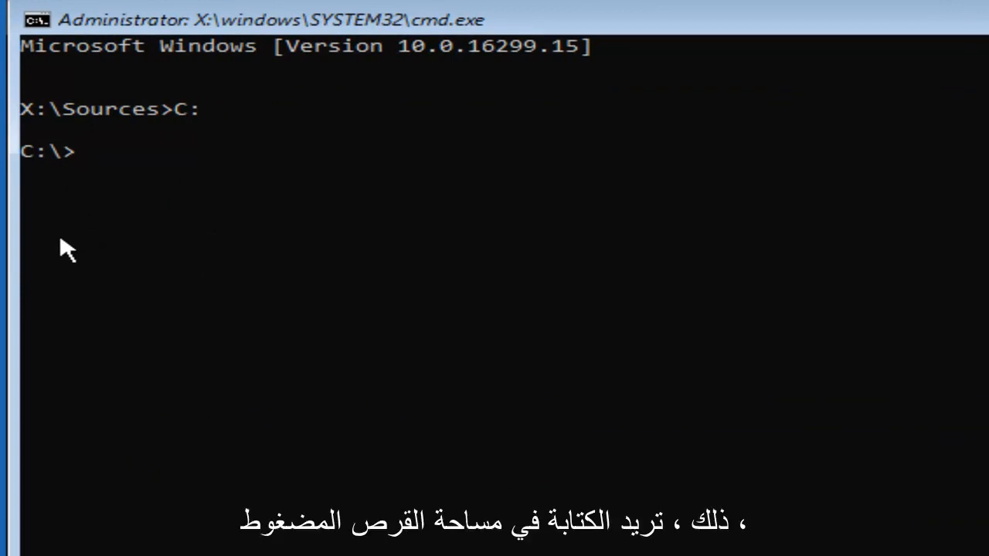
text(cd)
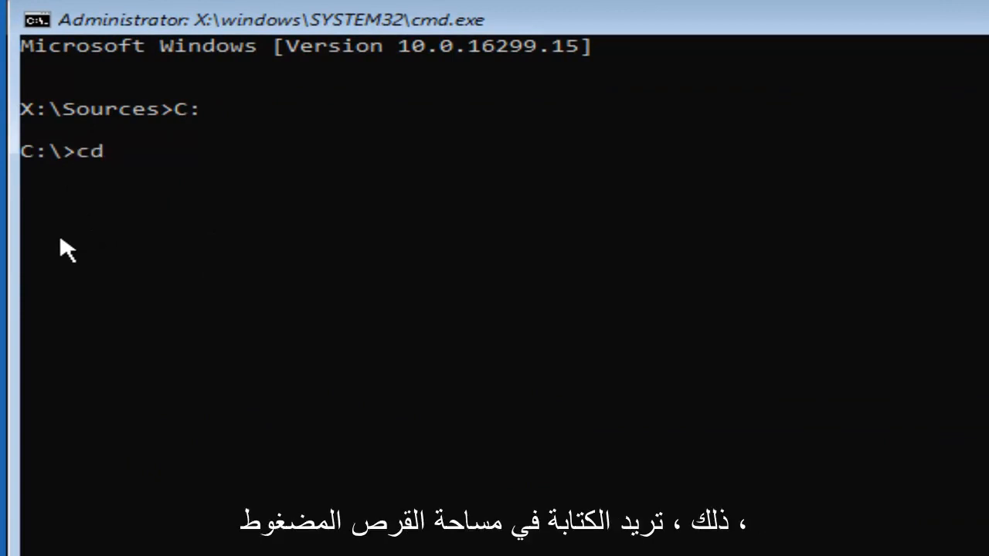
text(boot)
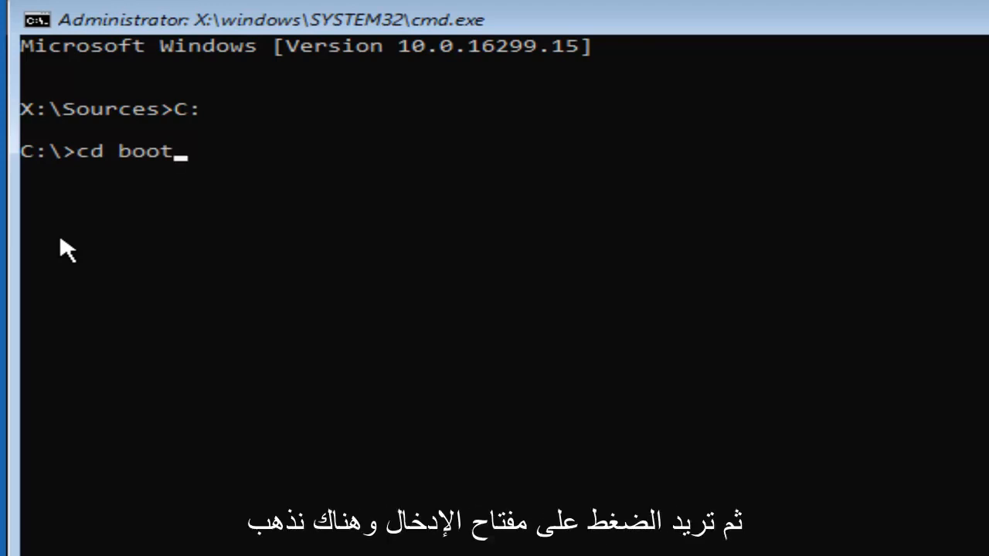
key(enter)
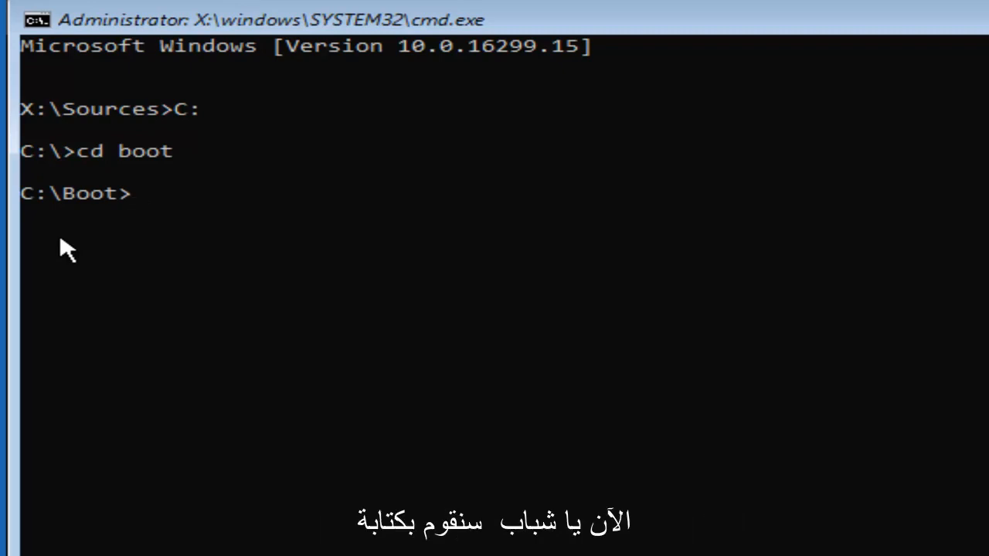
Run 'attrib bcd -s -h -r' to unhide and unlock the bcd file.
text(at)
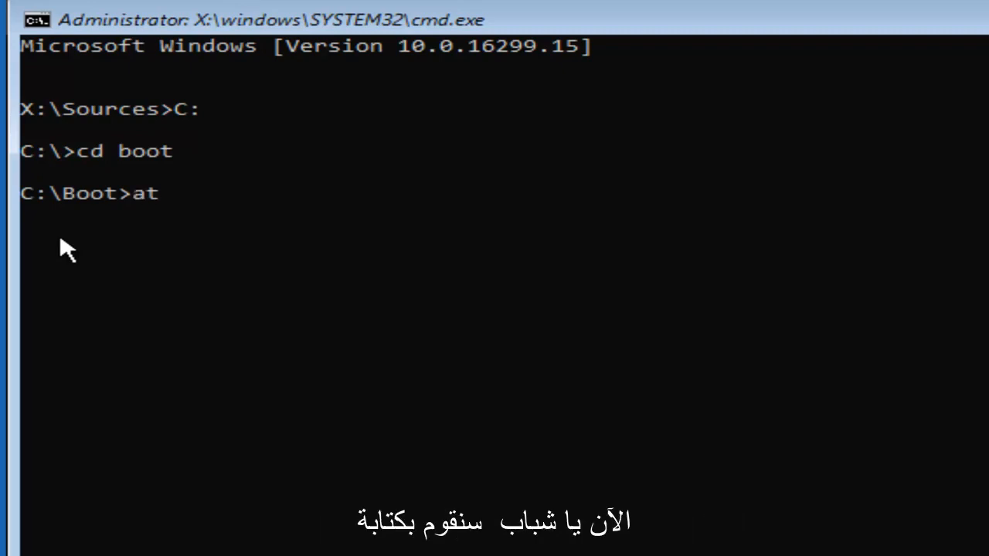
text(tri)
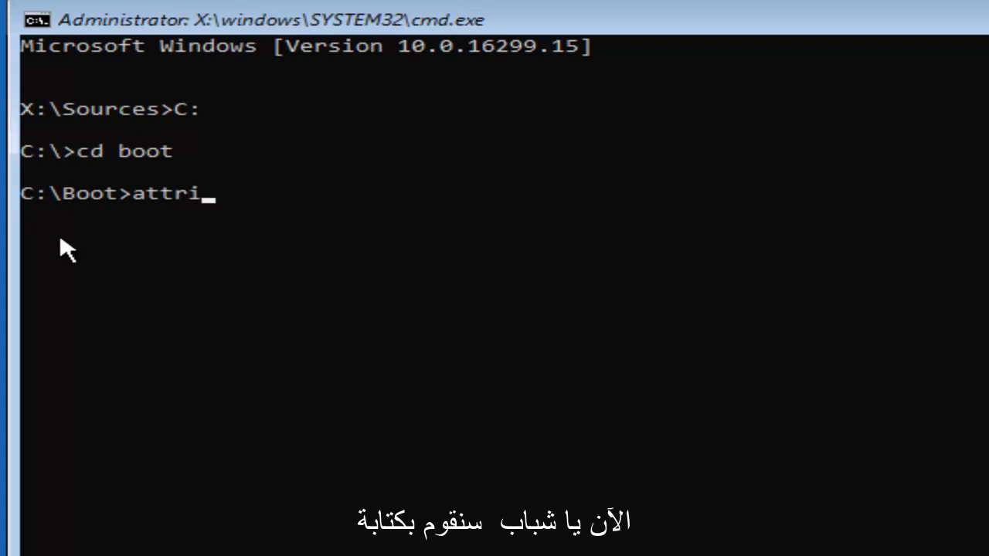
text(b)
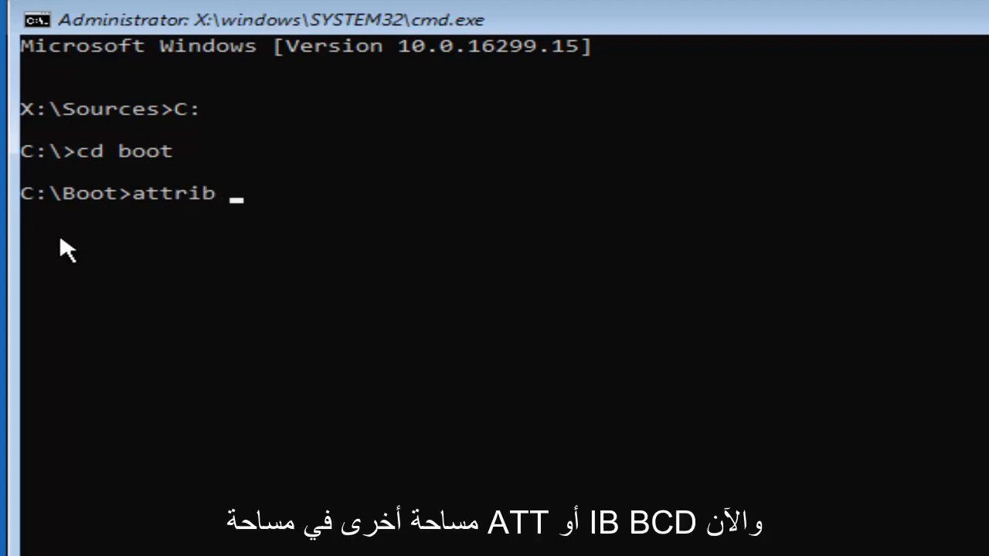
text(bcd)
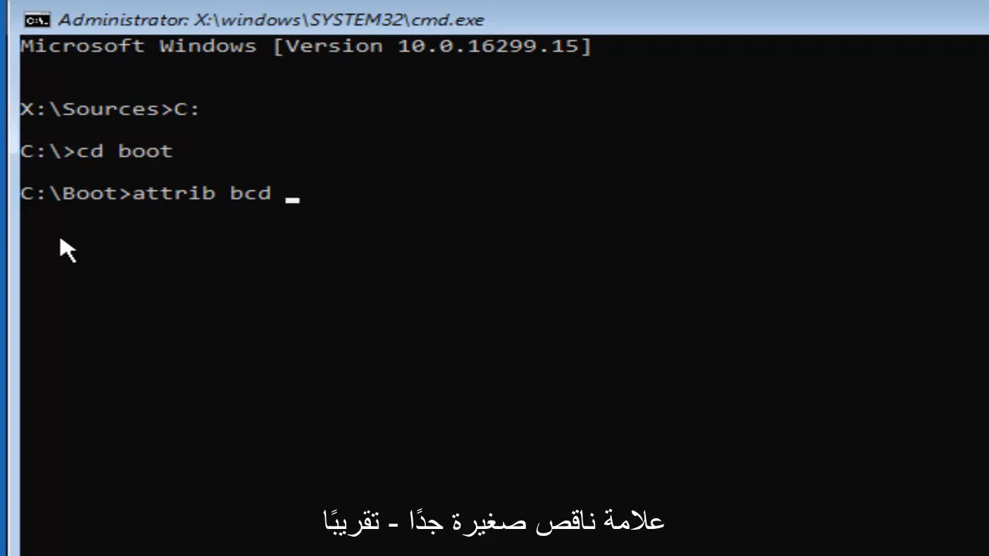
text(-)
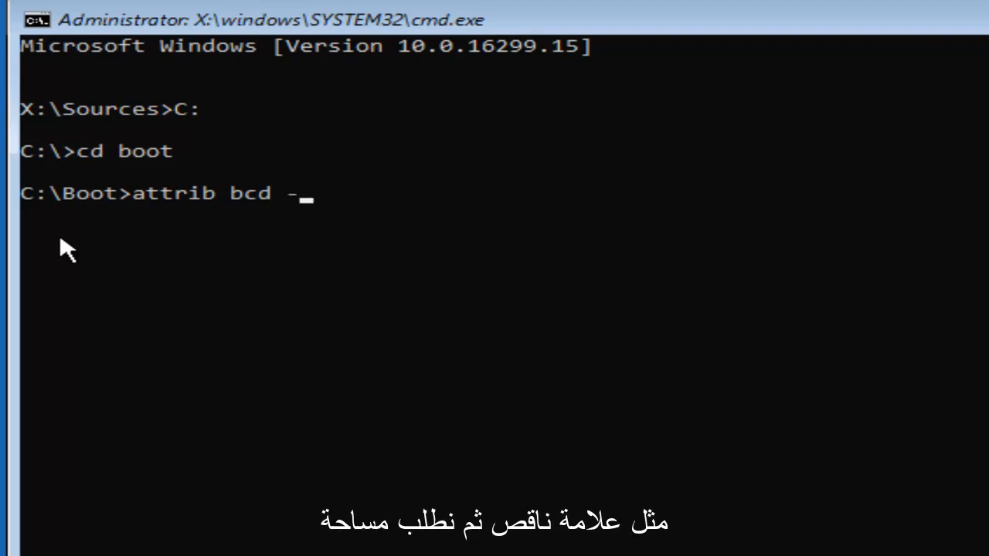
text(s)
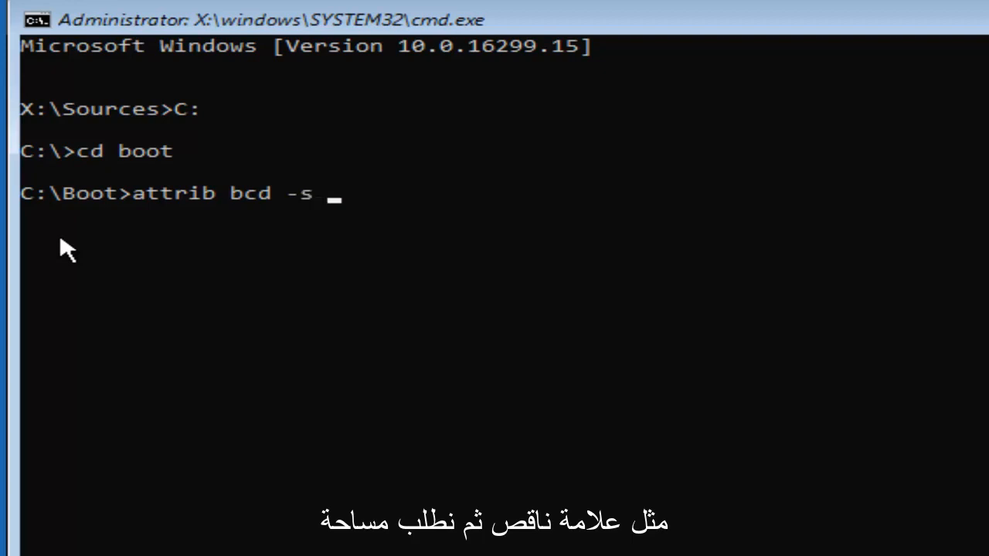
text(-)
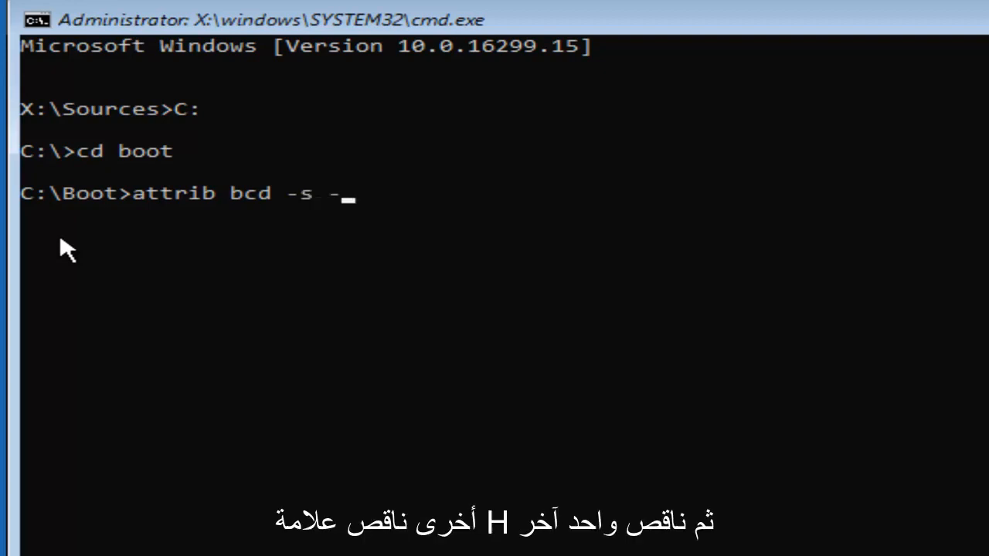
text(h)
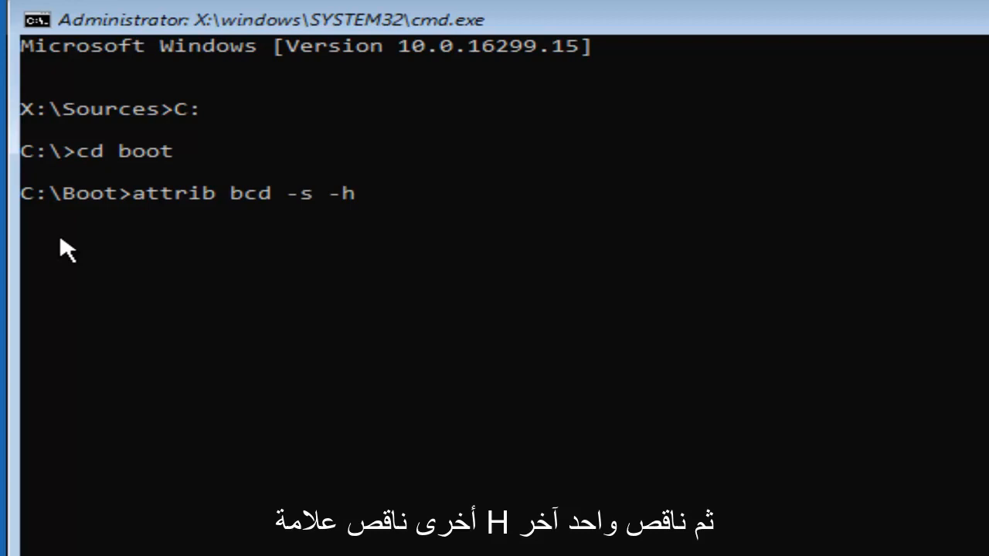
text(-)
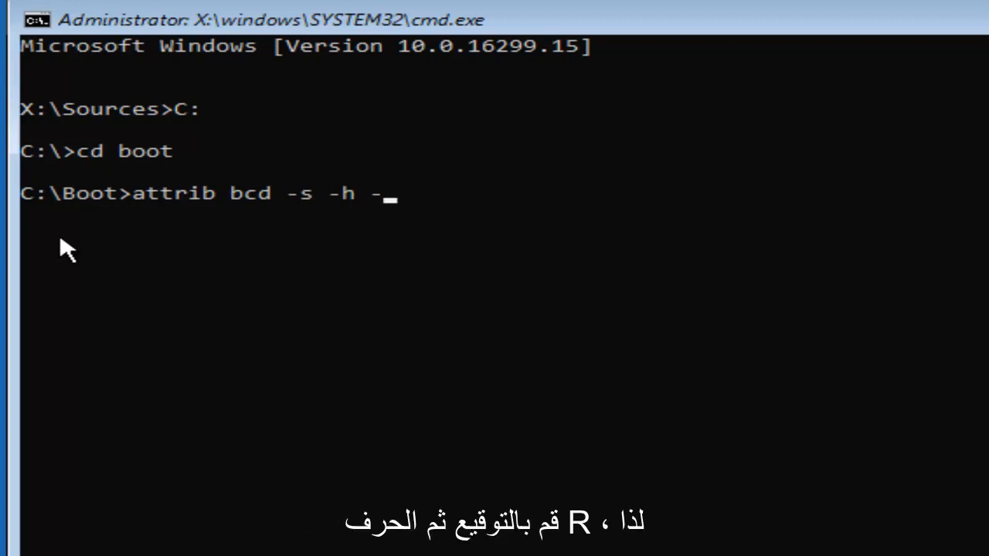
text(r)
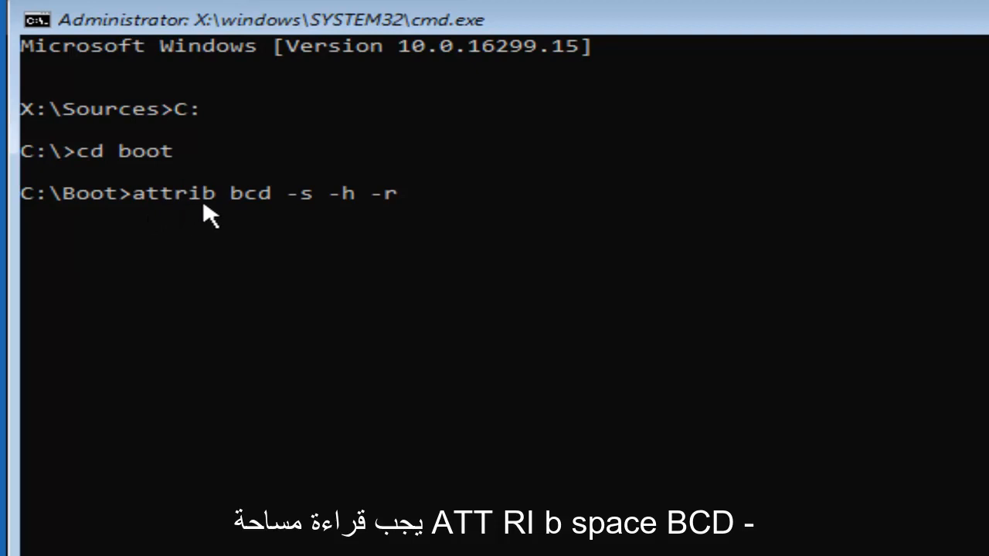
mouse_move(281, 210)
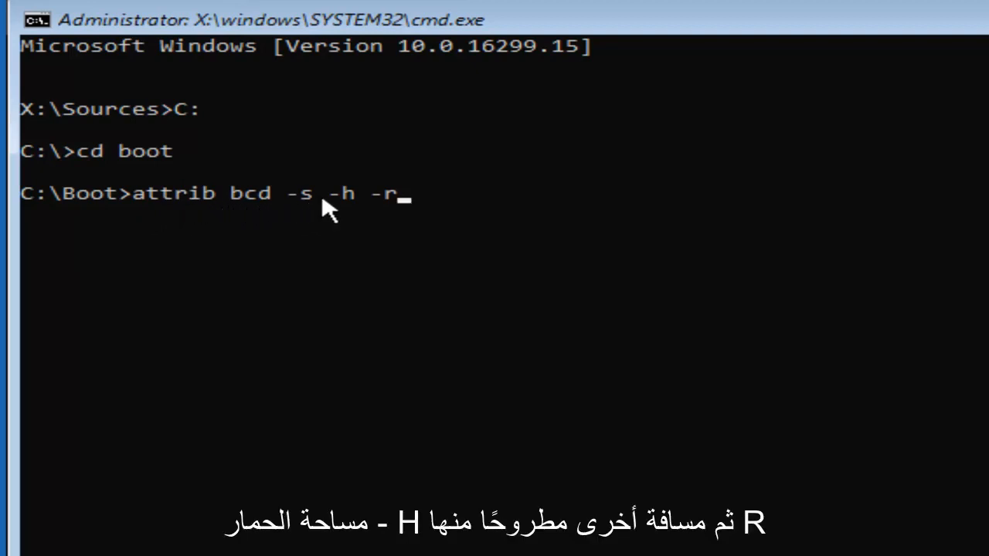
mouse_move(363, 214)
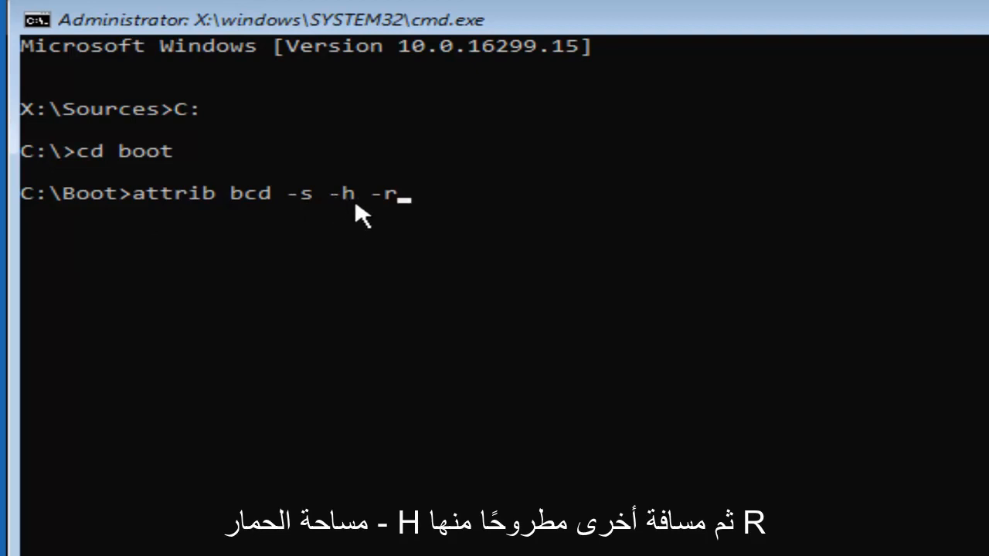
mouse_move(413, 205)
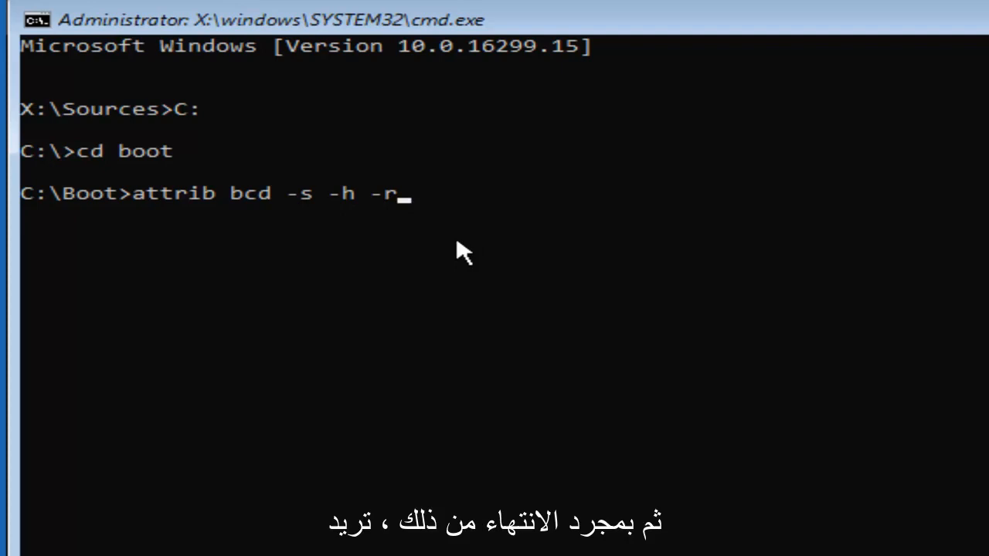
key(enter)
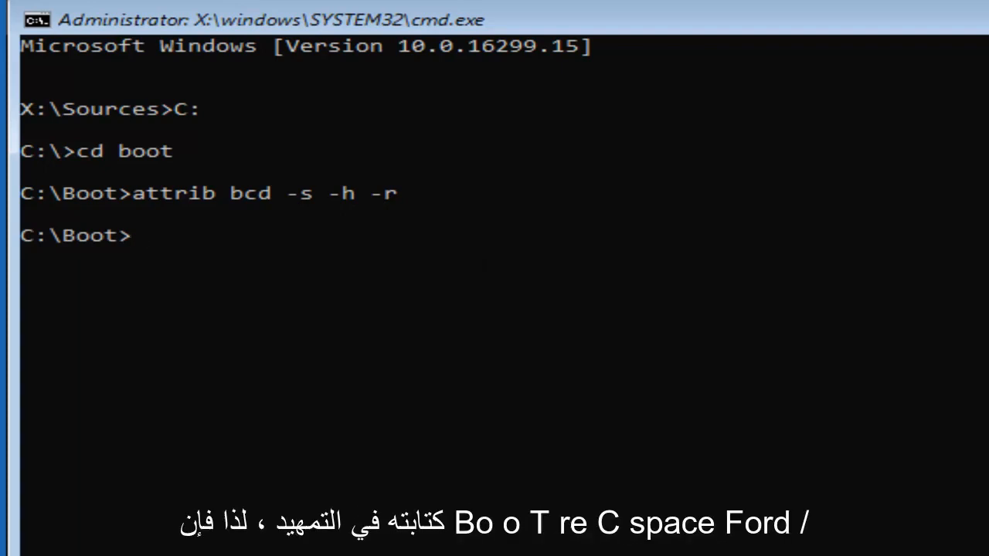
Enter the command 'bootrec /rebuildbcd' at the C:\Boot prompt.
text(boot)
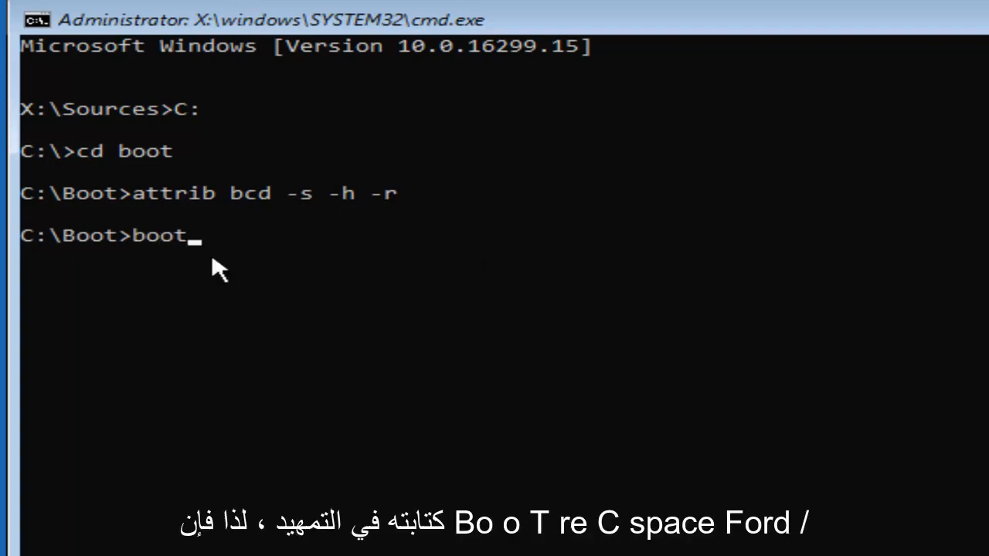
text(rec)
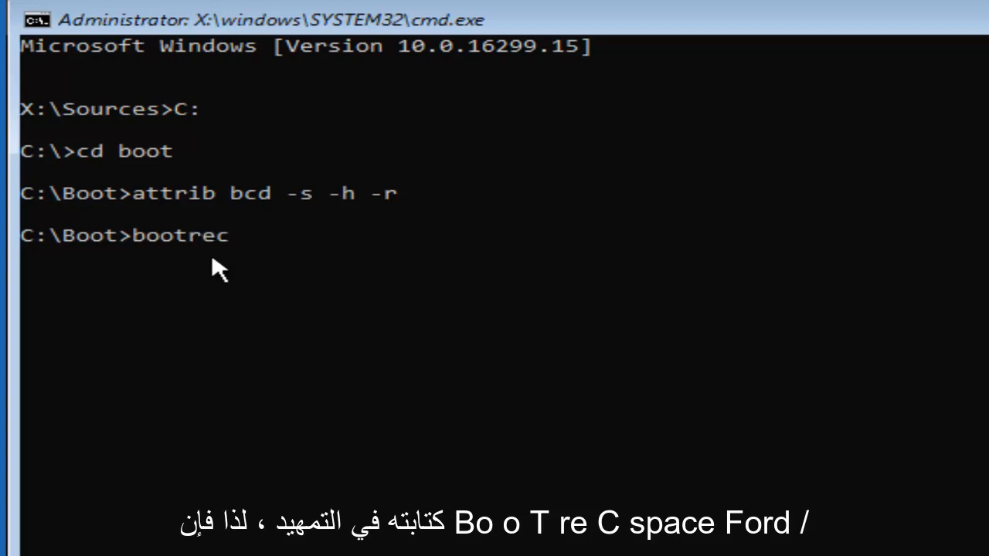
text(/)
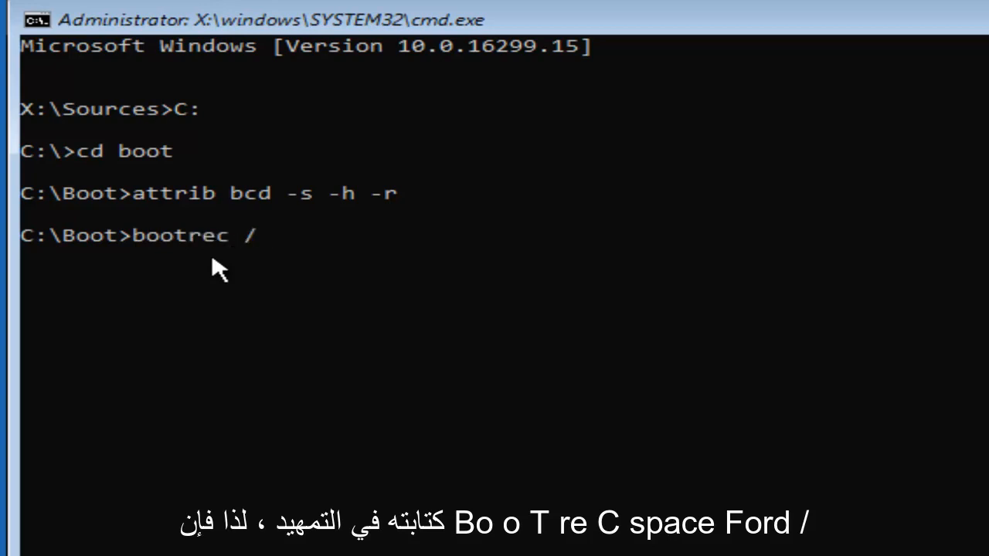
text(reb)
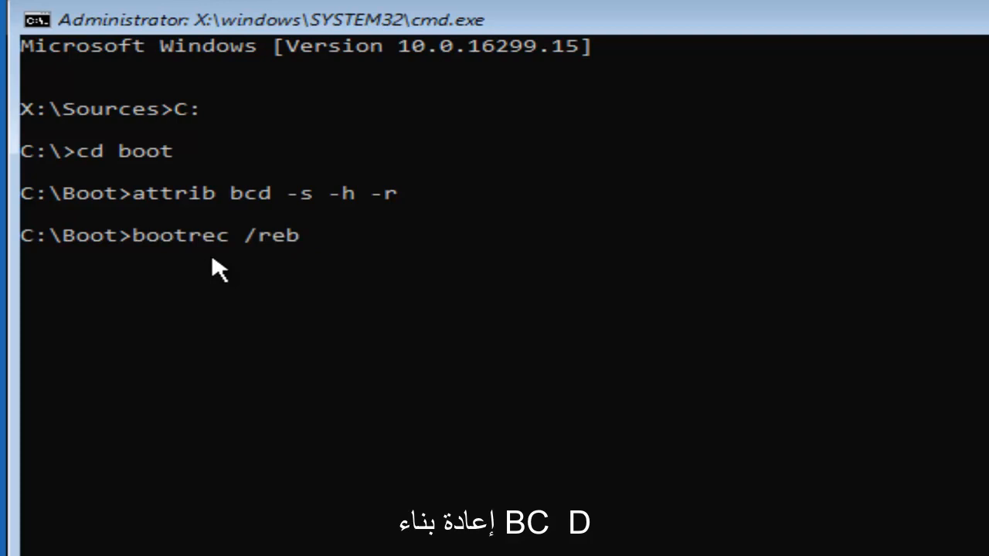
text(uildbcd)
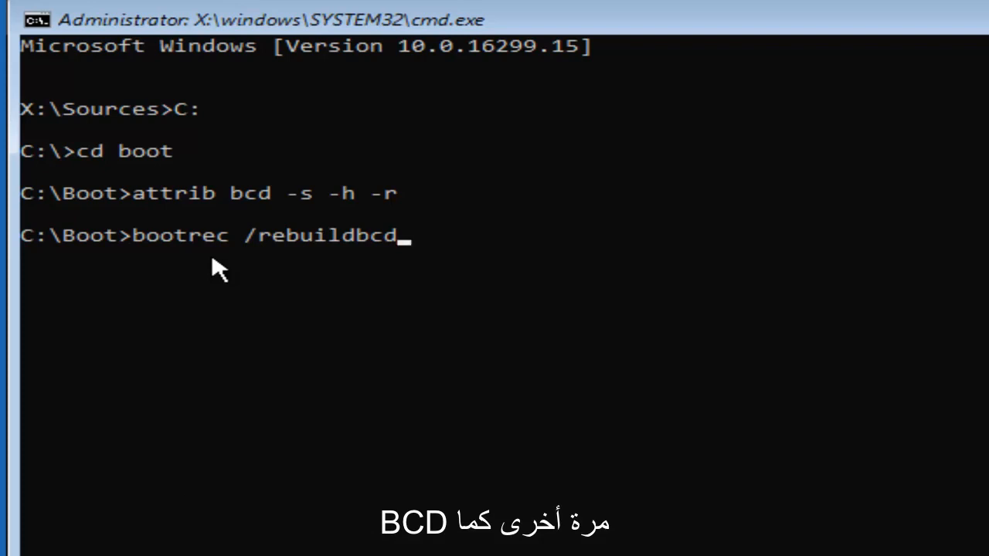
mouse_move(279, 368)
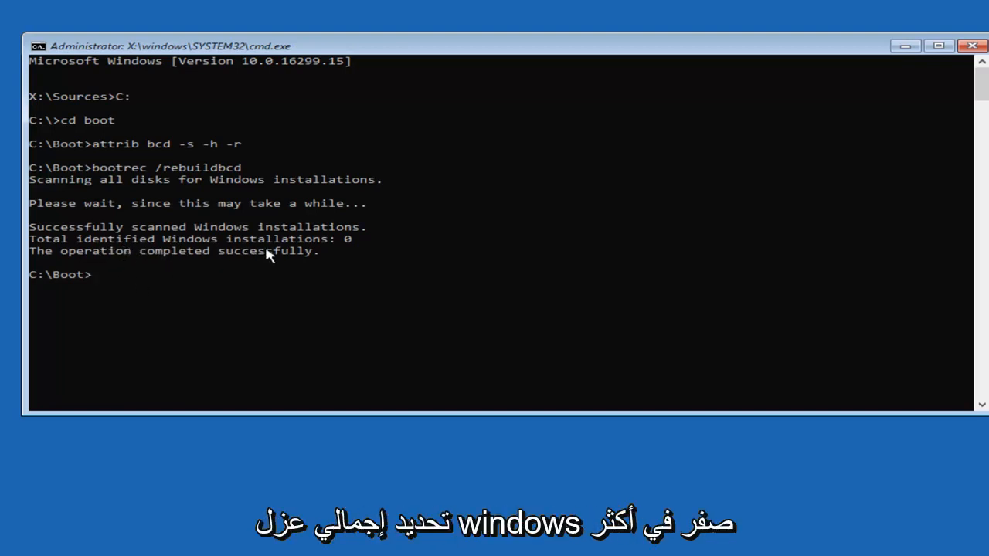
mouse_move(322, 251)
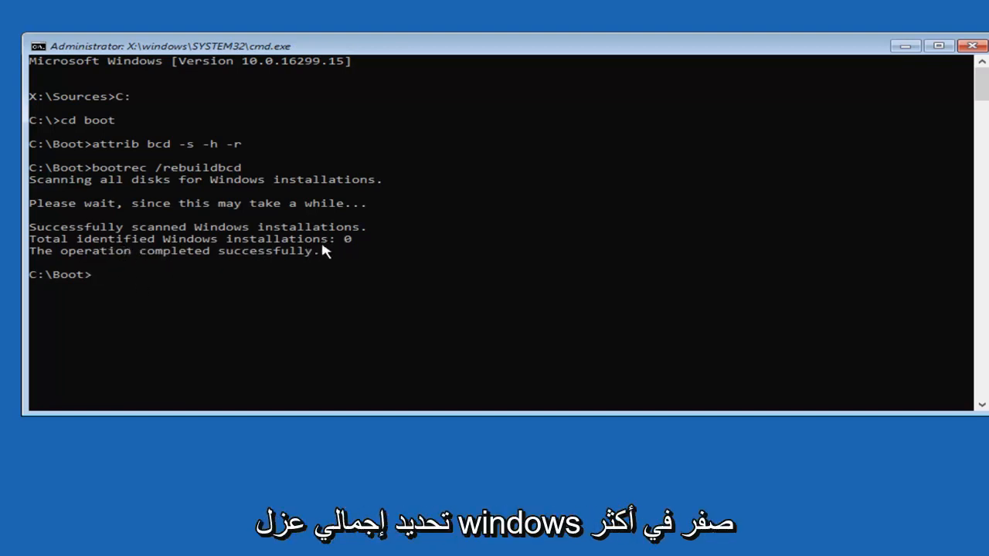
mouse_move(346, 241)
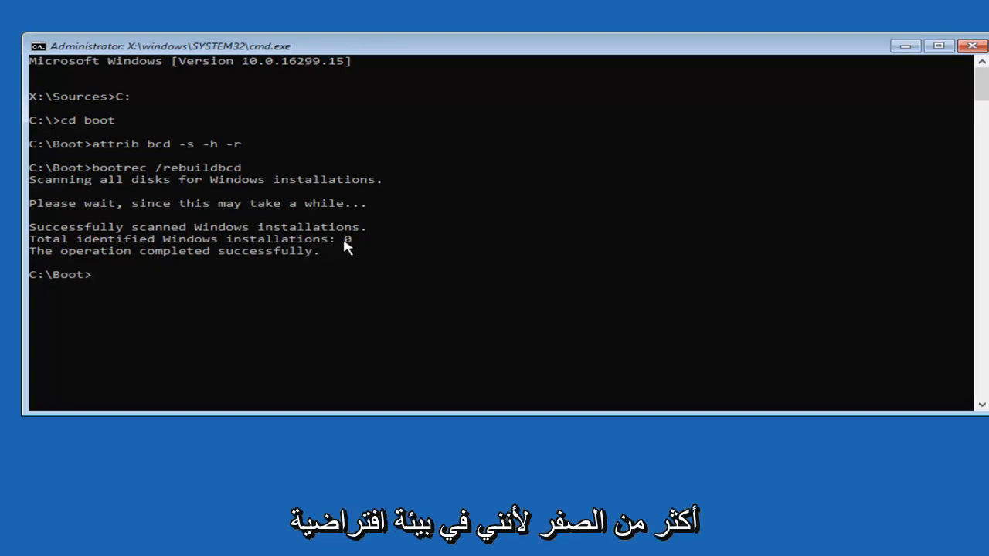
mouse_move(153, 253)
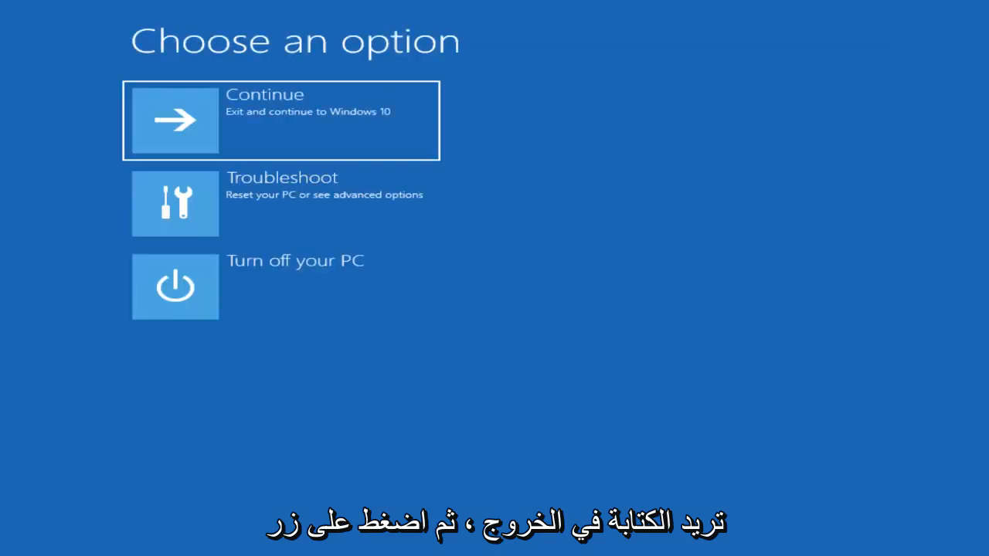
mouse_move(299, 164)
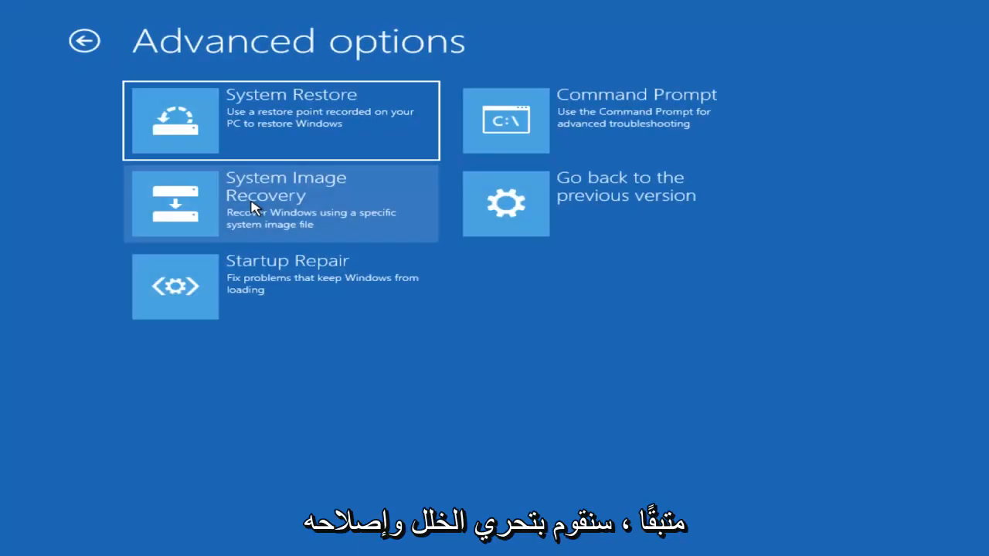
mouse_move(344, 268)
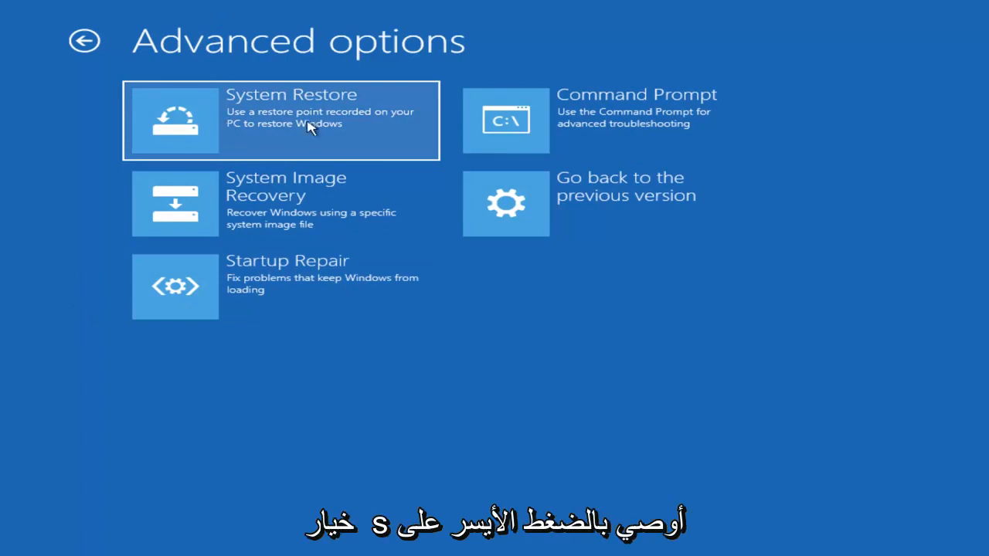
Launch System Restore, then cancel after it reports no restore points.
click(280, 120)
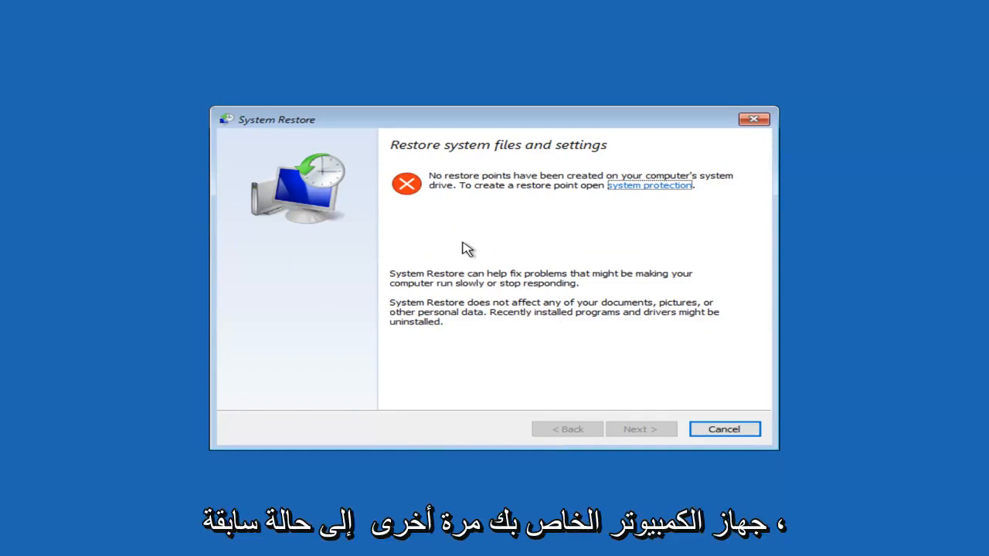
click(724, 428)
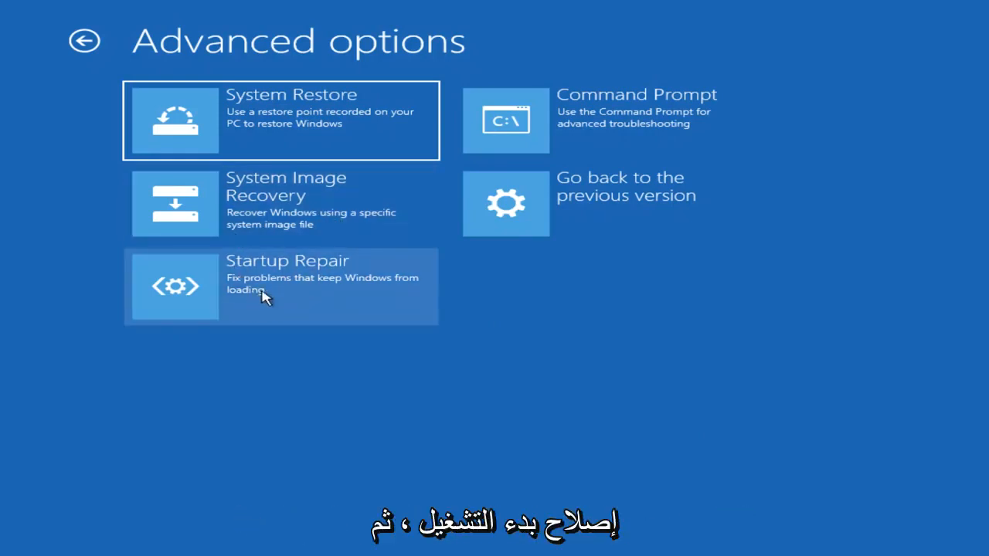
Run Startup Repair and, after it fails to repair the PC, shut down.
click(280, 286)
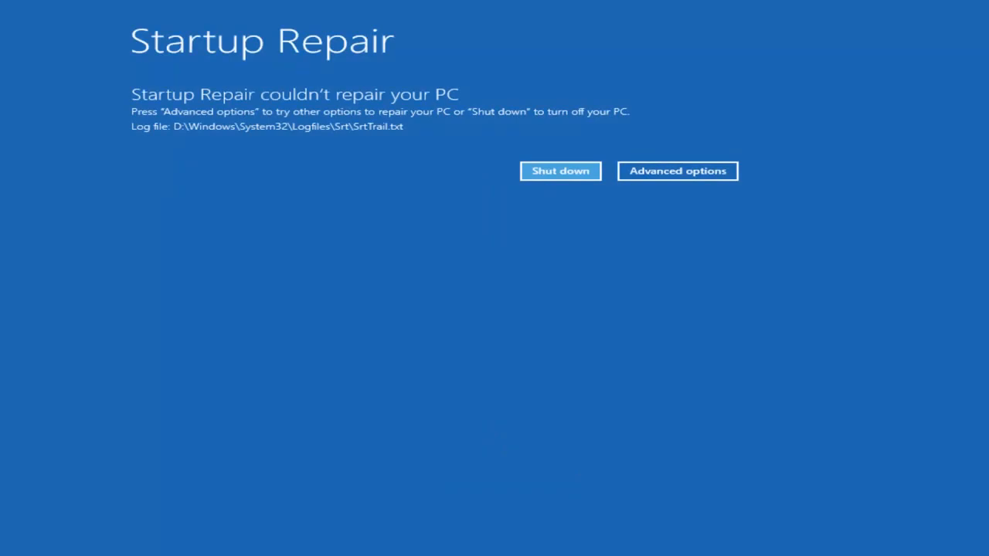
click(560, 171)
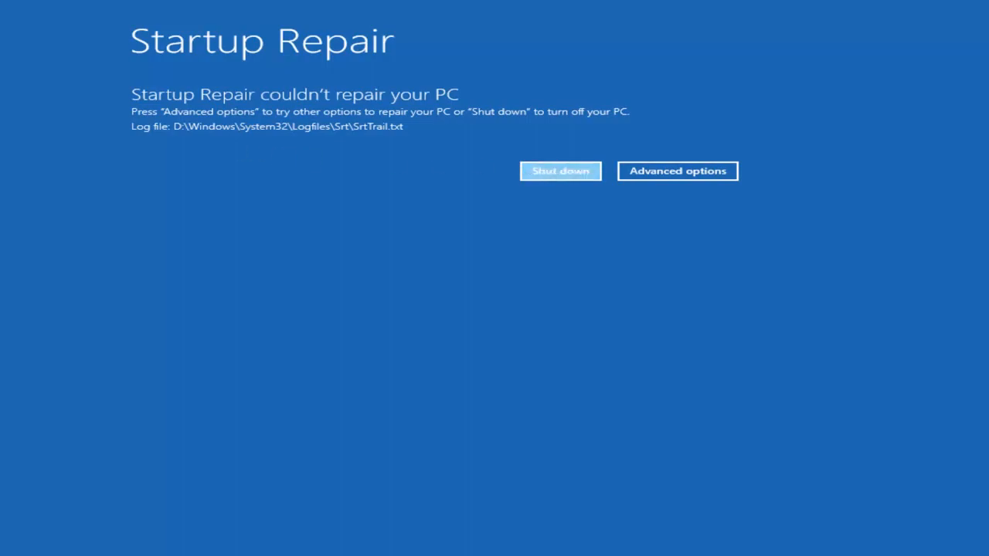
click(560, 170)
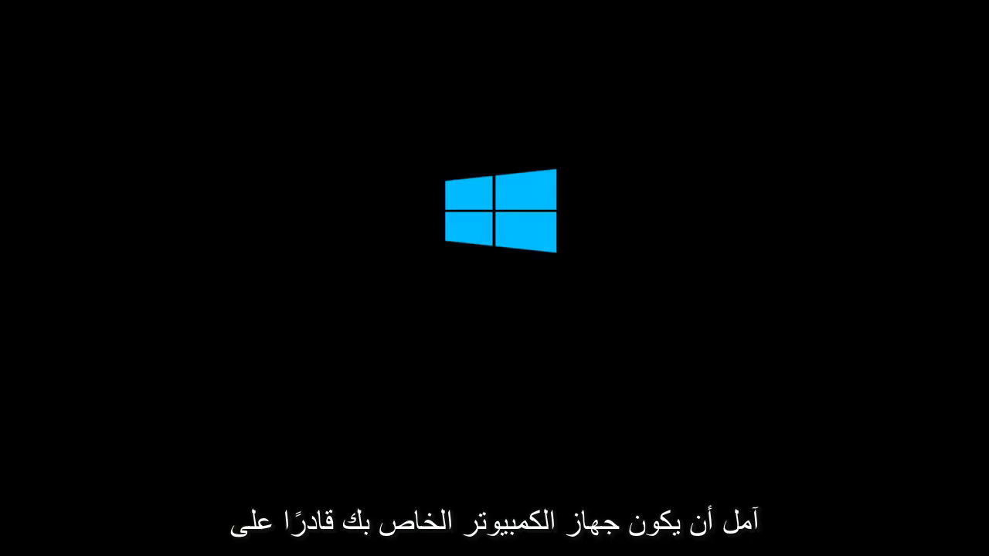